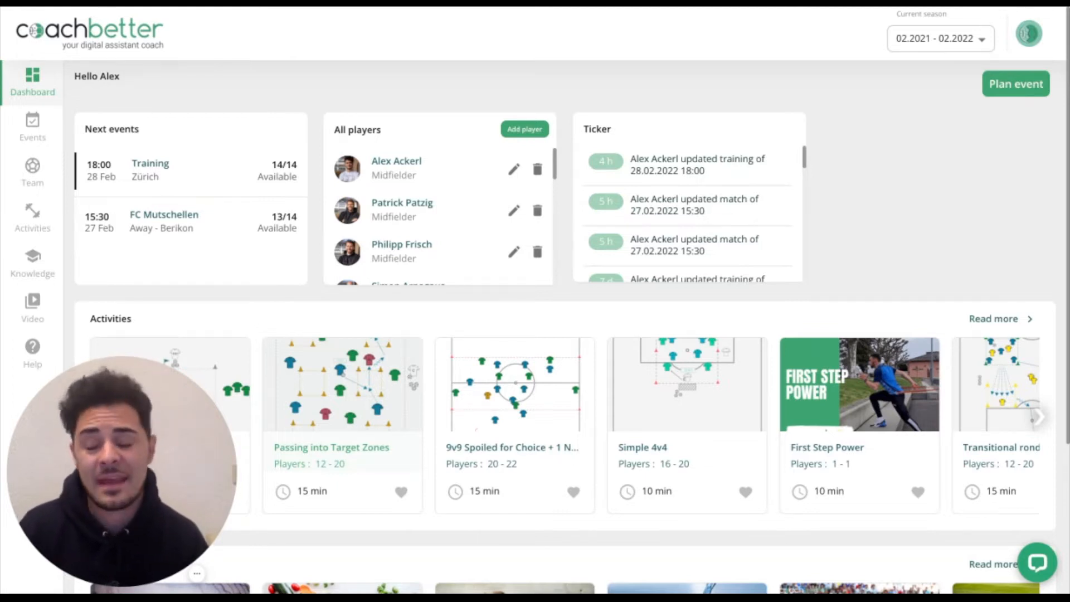
mouse_move(860, 177)
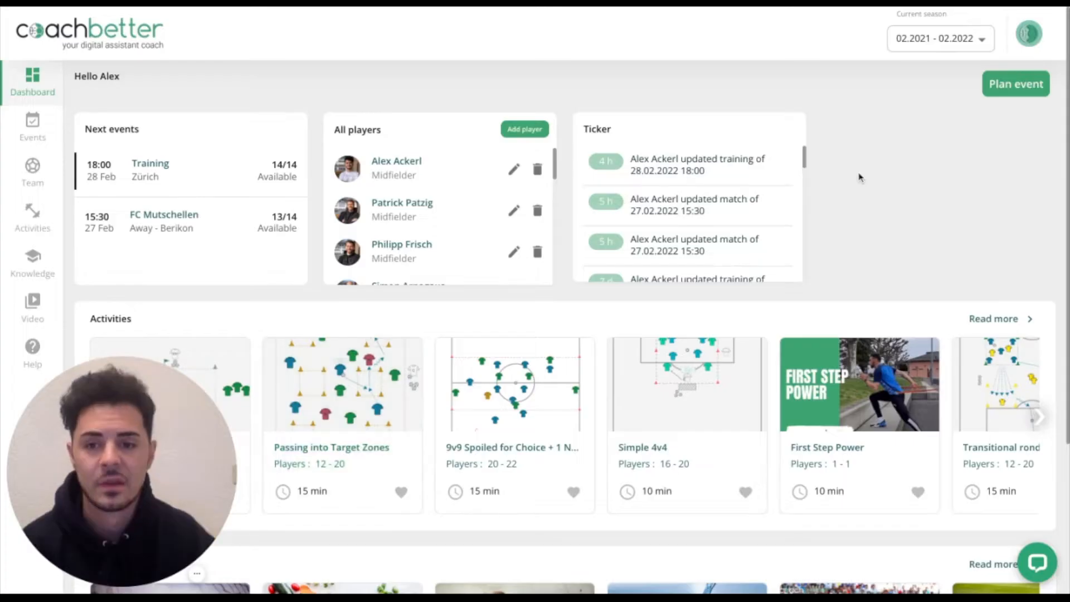
mouse_move(1016, 84)
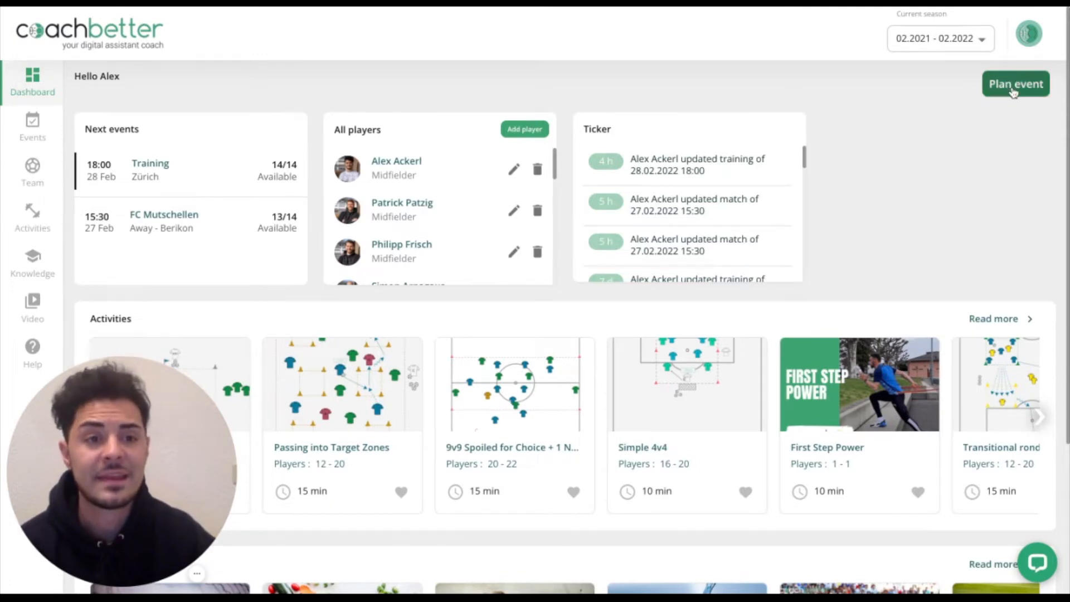
Start a new event from the dashboard and choose the Training series option.
click(1016, 83)
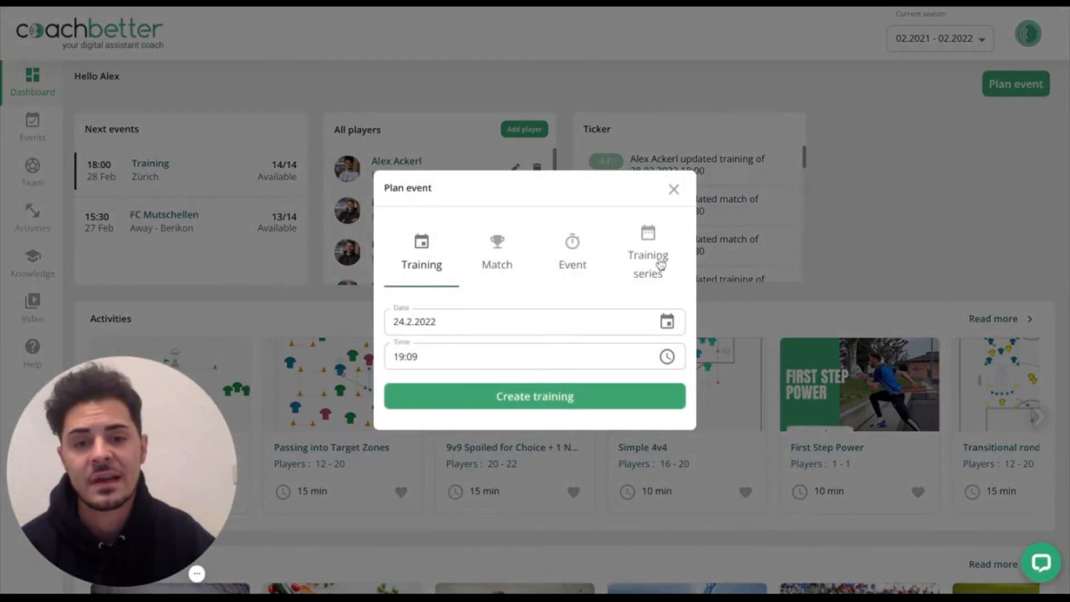
click(647, 249)
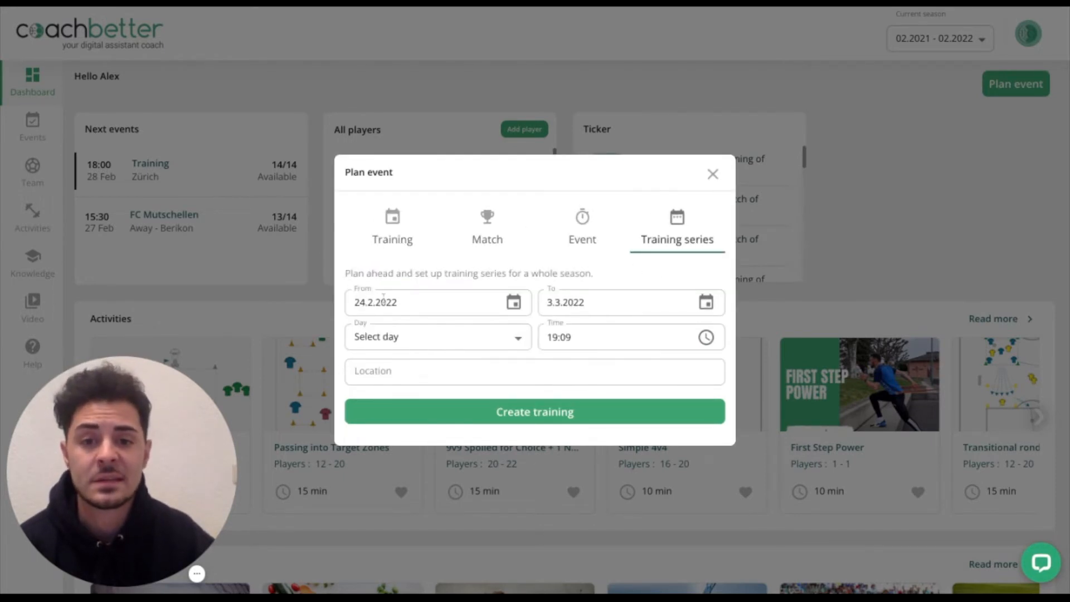
Make the series repeat on Monday at 19:09, running from 24.2.2022 to 3.3.2022.
click(423, 302)
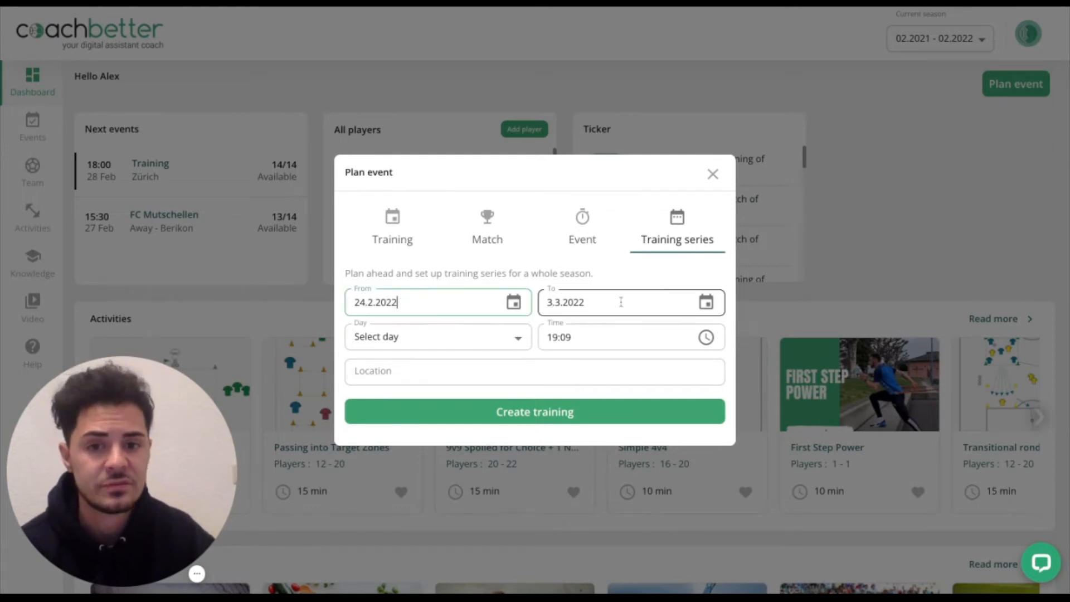
click(437, 337)
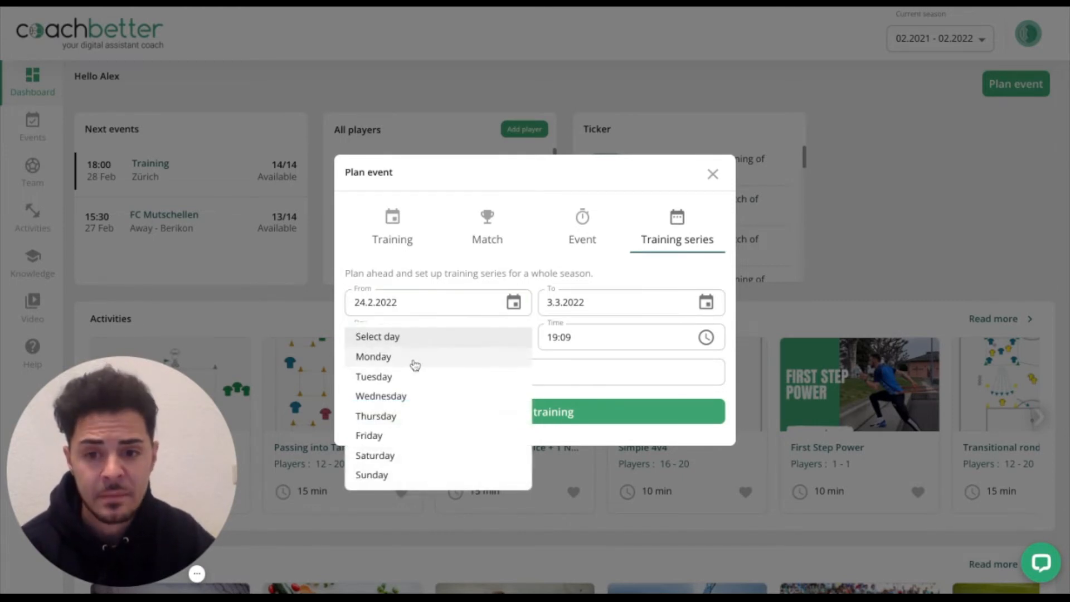
click(374, 357)
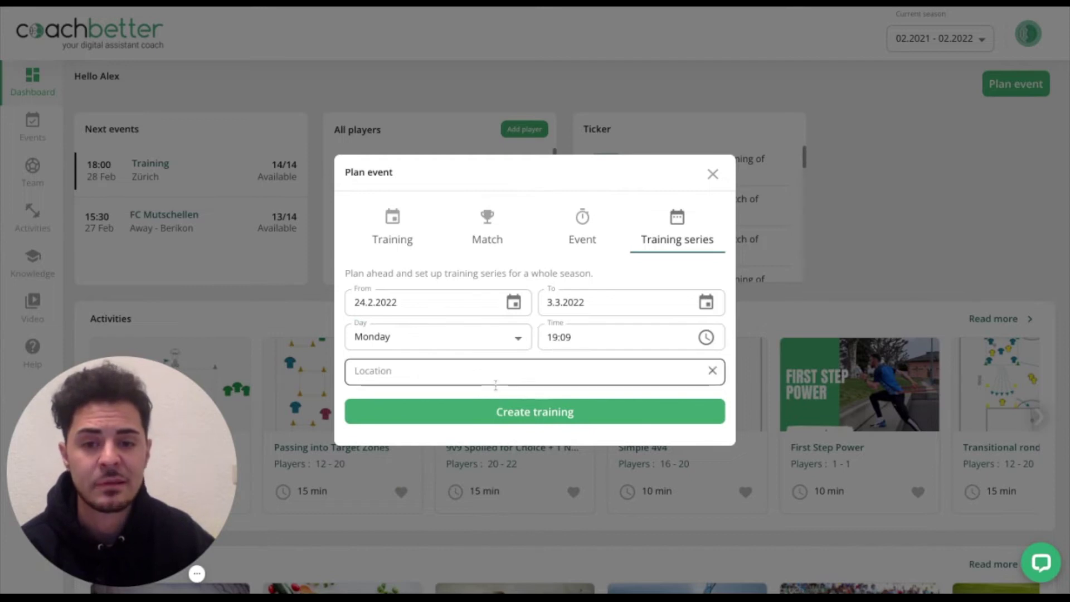
click(437, 302)
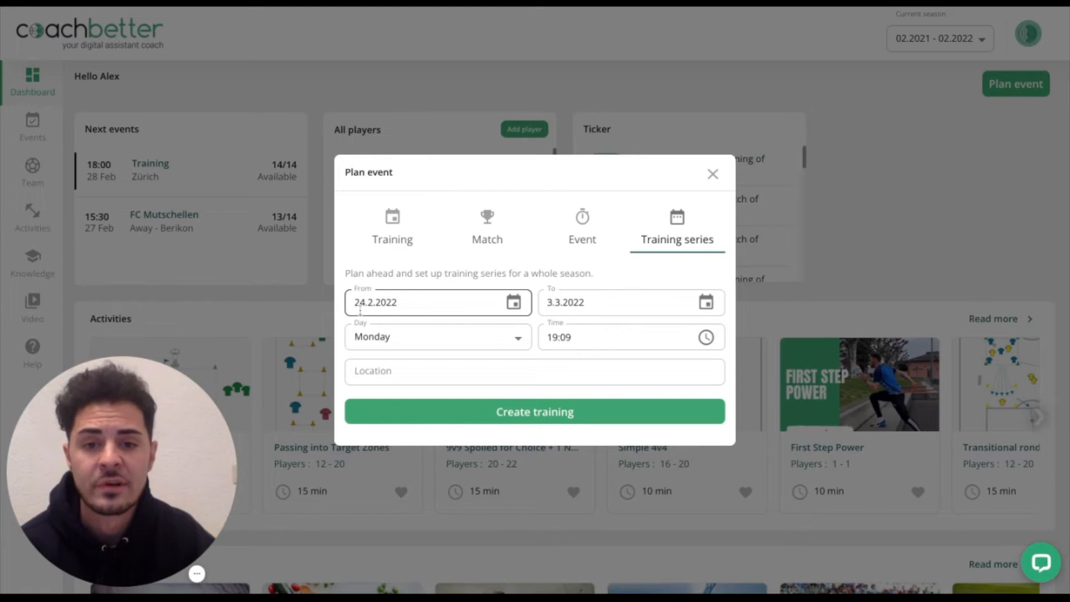
click(614, 302)
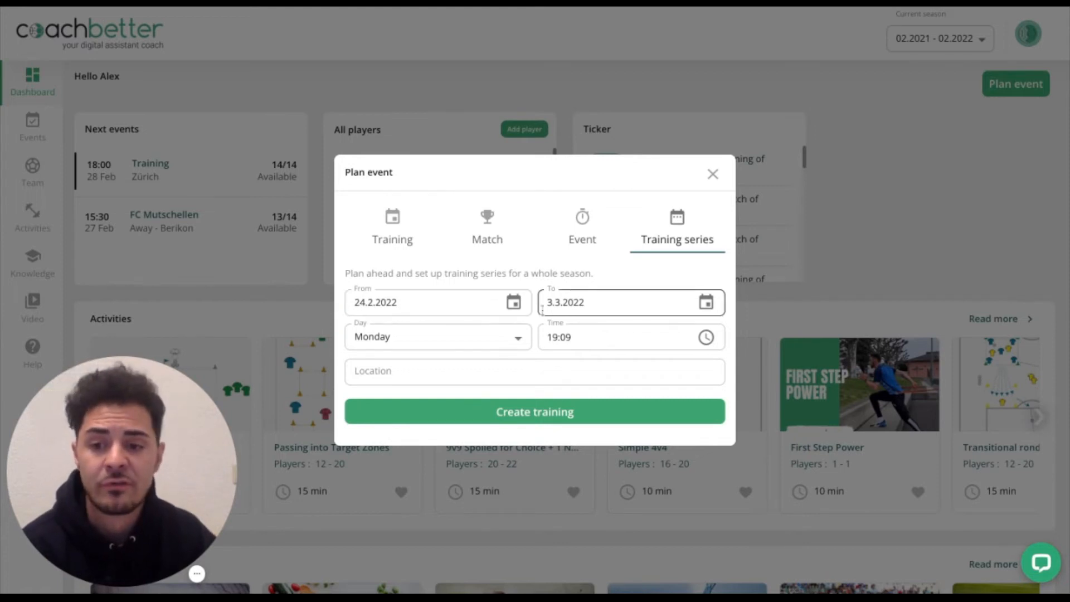
click(621, 337)
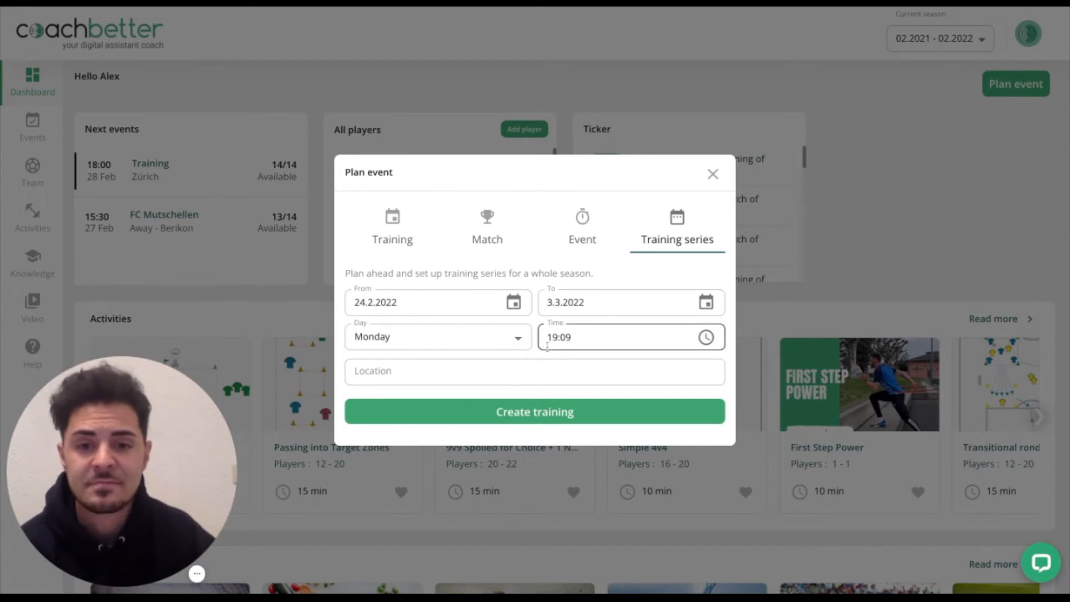